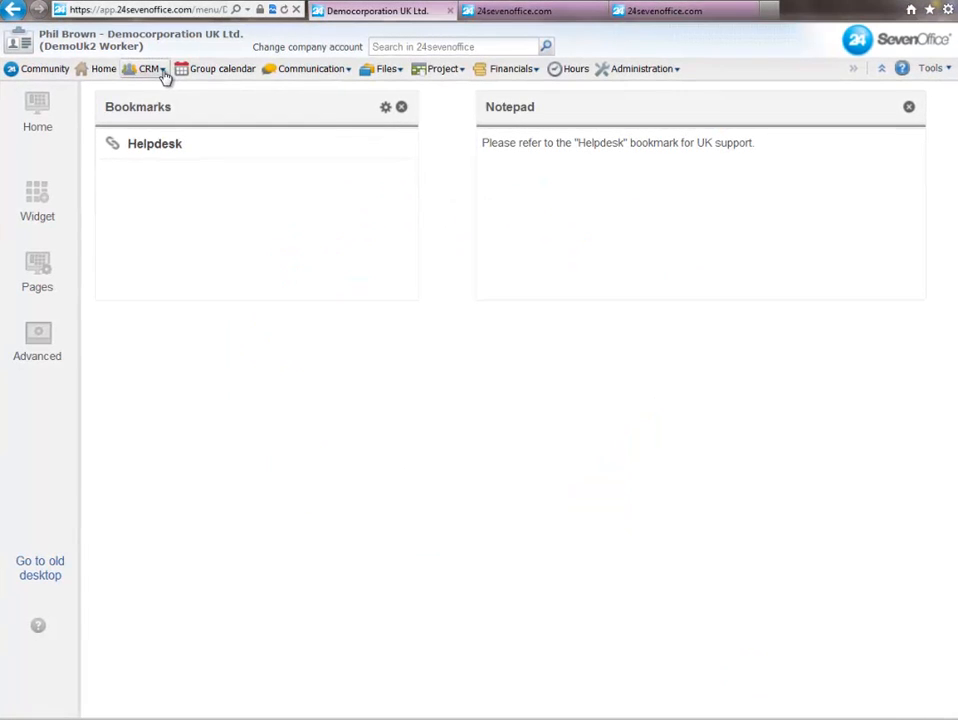
Step: Open Lead management in a new tab and convert the Quebec Nights lead to a customer
{"action": "right_click", "coordinate": [187, 182]}
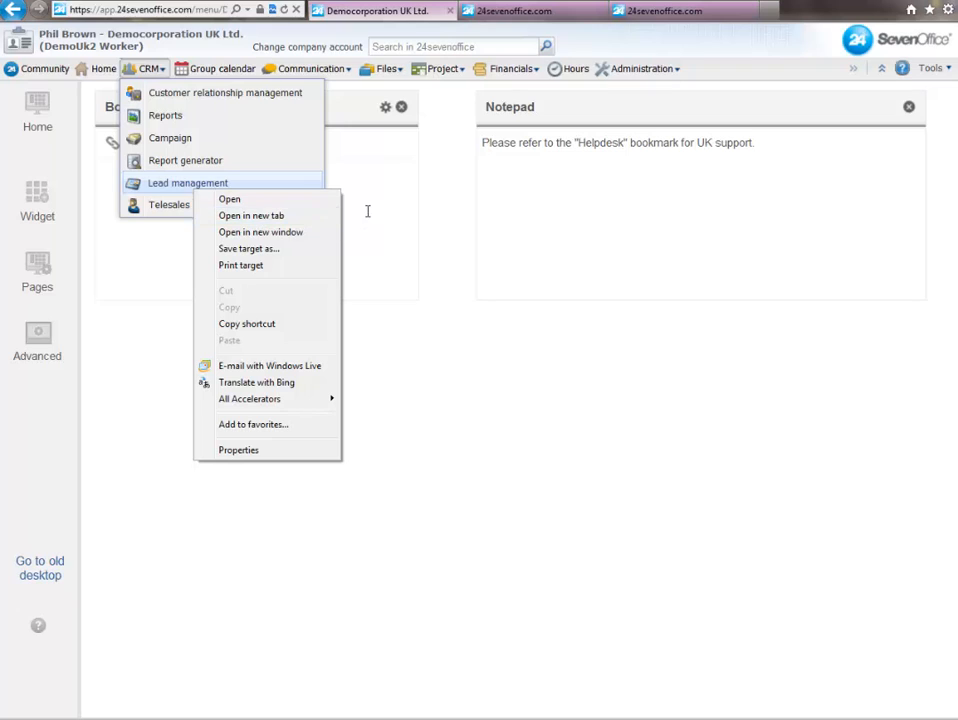
{"action": "left_click", "coordinate": [251, 215]}
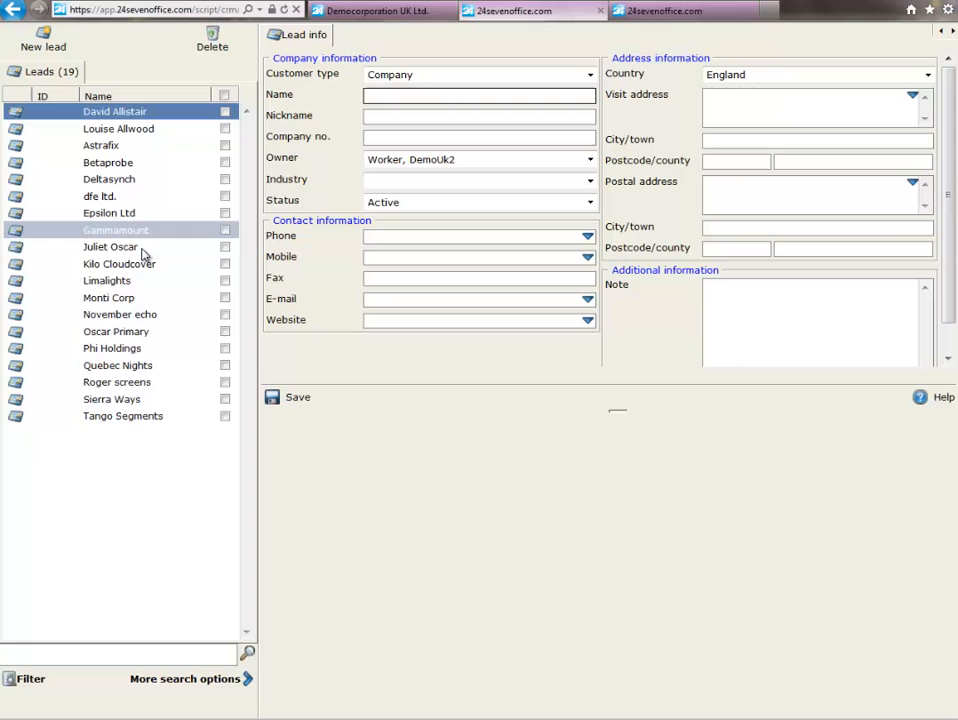
{"action": "left_click", "coordinate": [117, 365]}
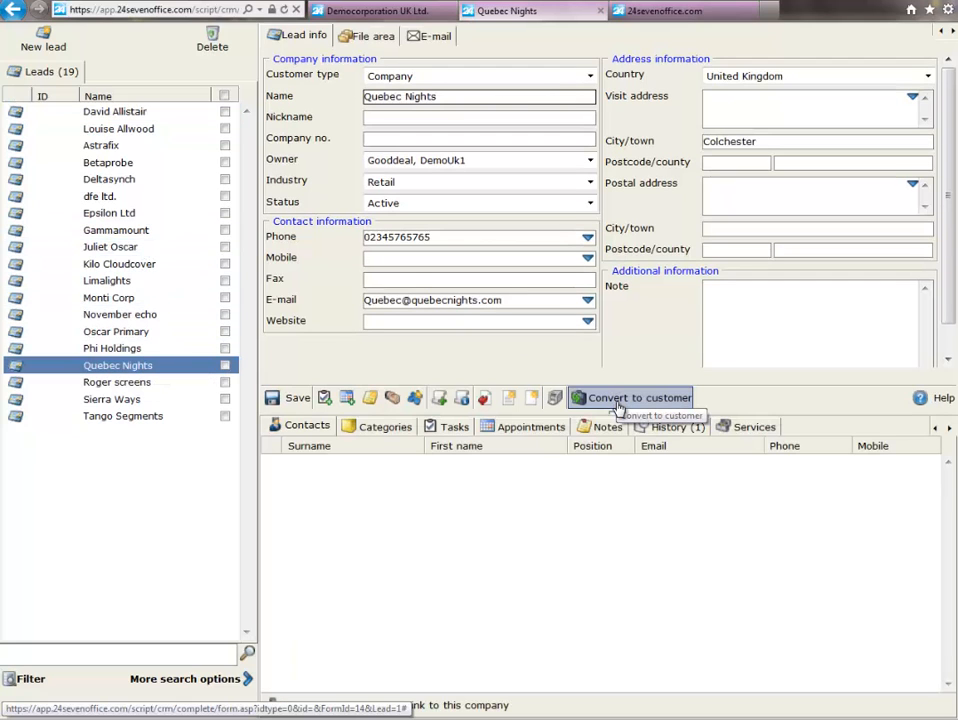
{"action": "left_click", "coordinate": [637, 397]}
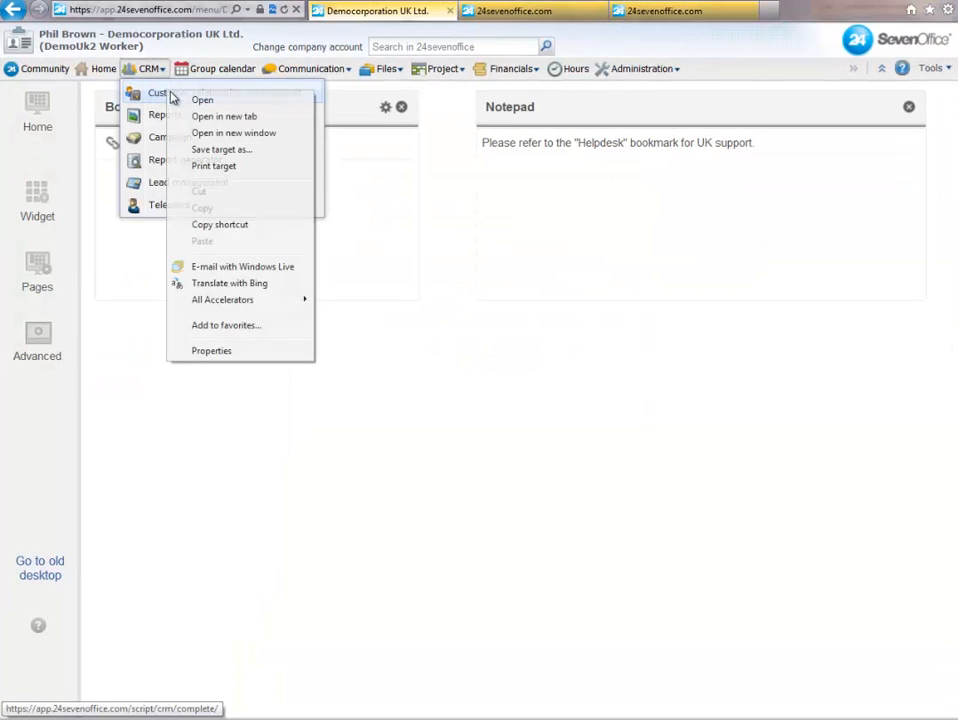
{"action": "mouse_move", "coordinate": [210, 116]}
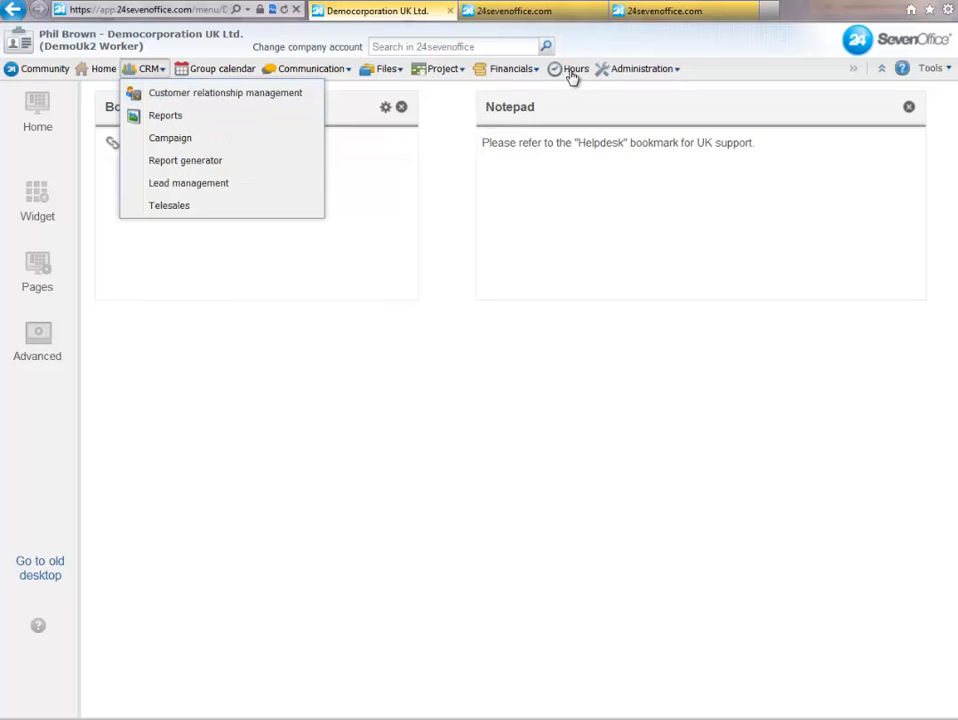
Step: Open Customer relationship management in a new tab and view company Quebec Nights (ID 4045)
{"action": "left_click", "coordinate": [225, 92]}
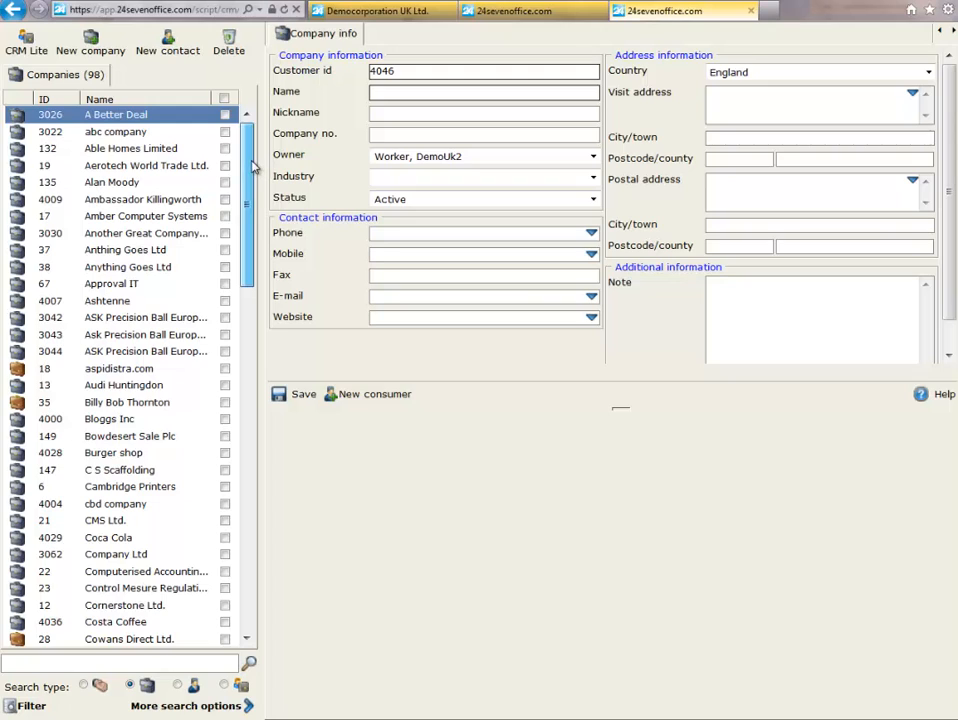
{"action": "scroll", "scroll_direction": "down", "scroll_amount": 3}
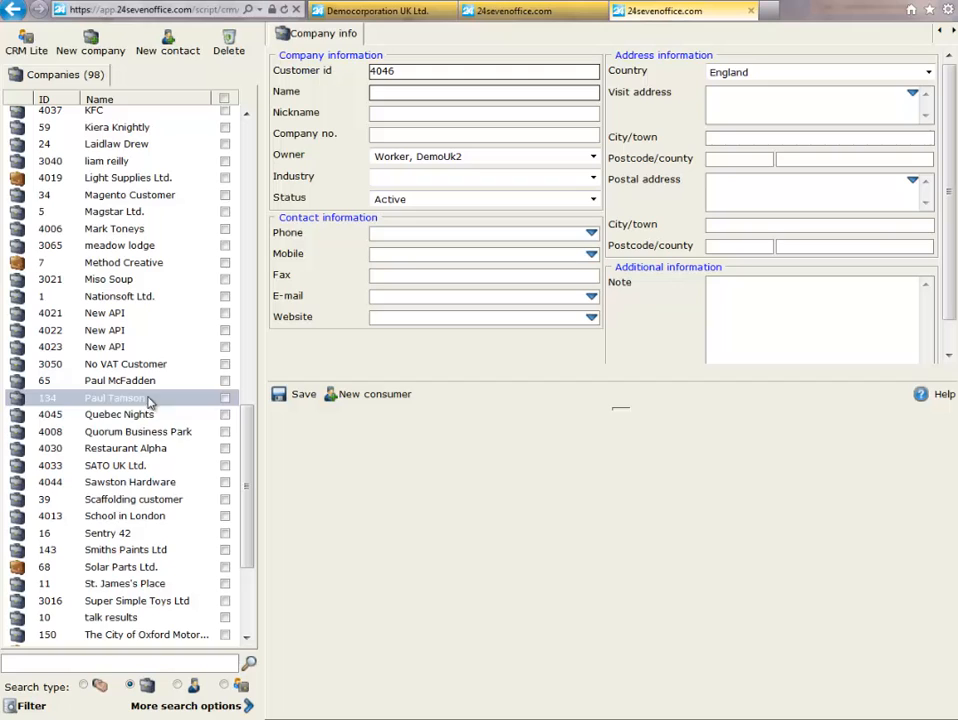
{"action": "left_click", "coordinate": [119, 414]}
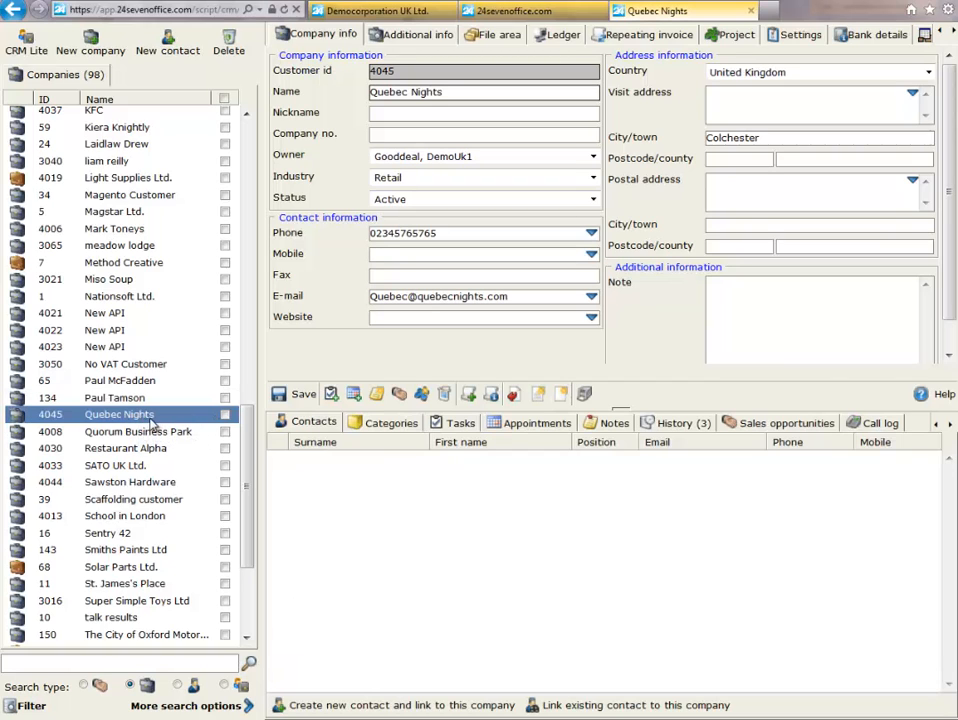
{"action": "left_click", "coordinate": [390, 422]}
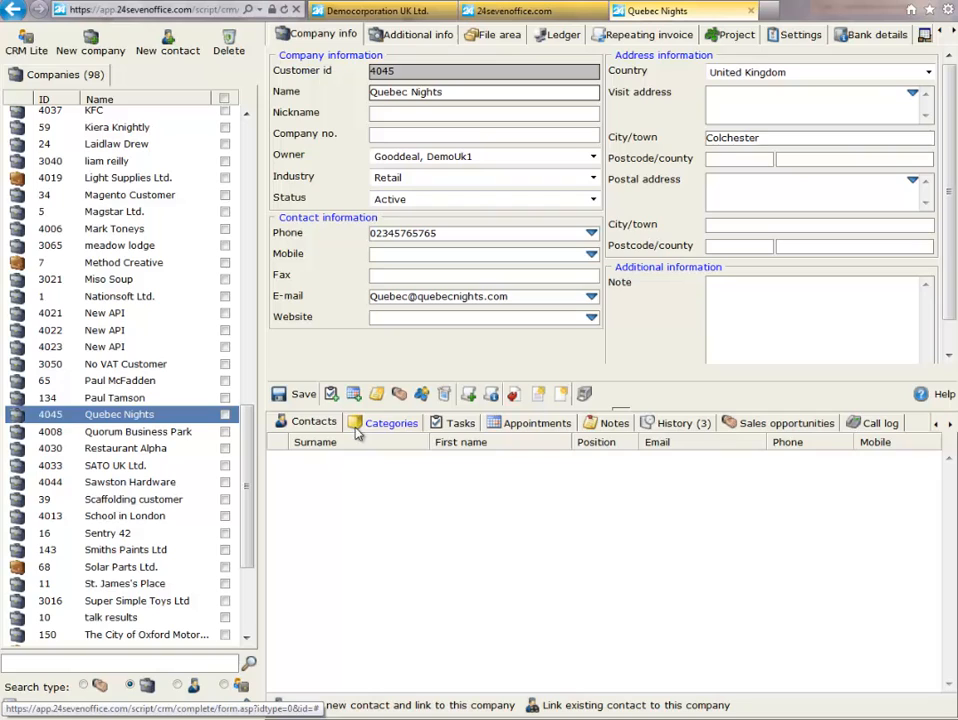
{"action": "mouse_move", "coordinate": [535, 422]}
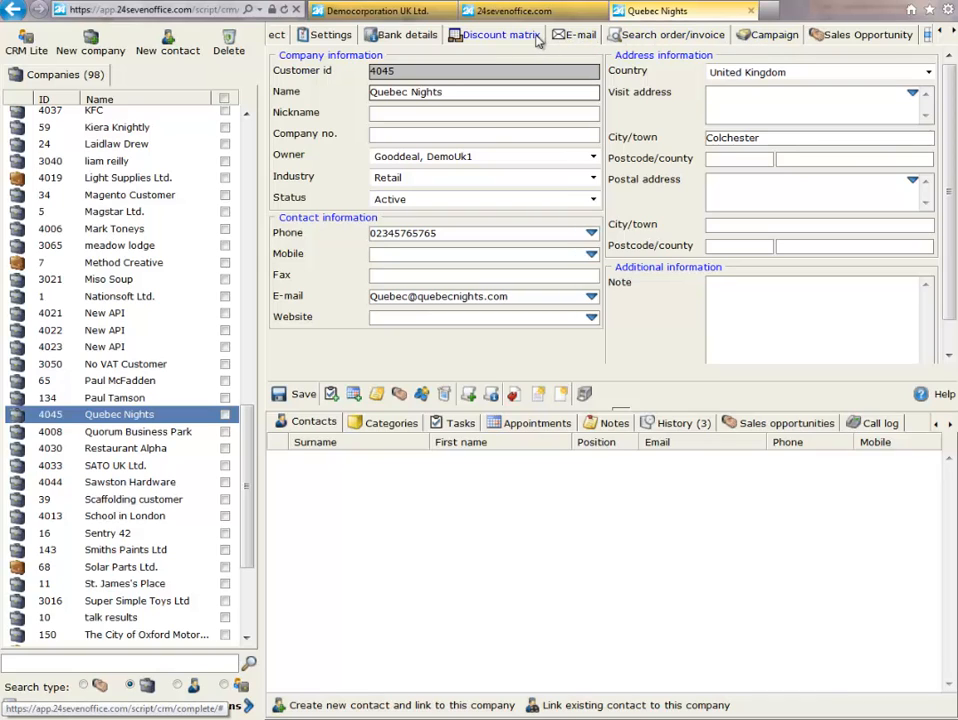
{"action": "mouse_move", "coordinate": [570, 44]}
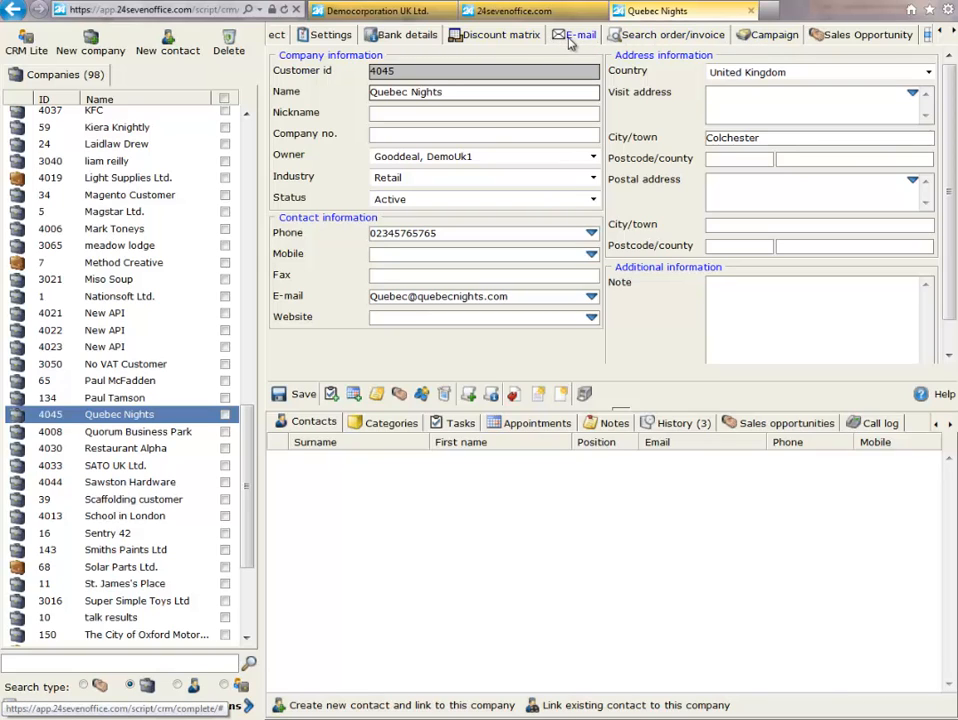